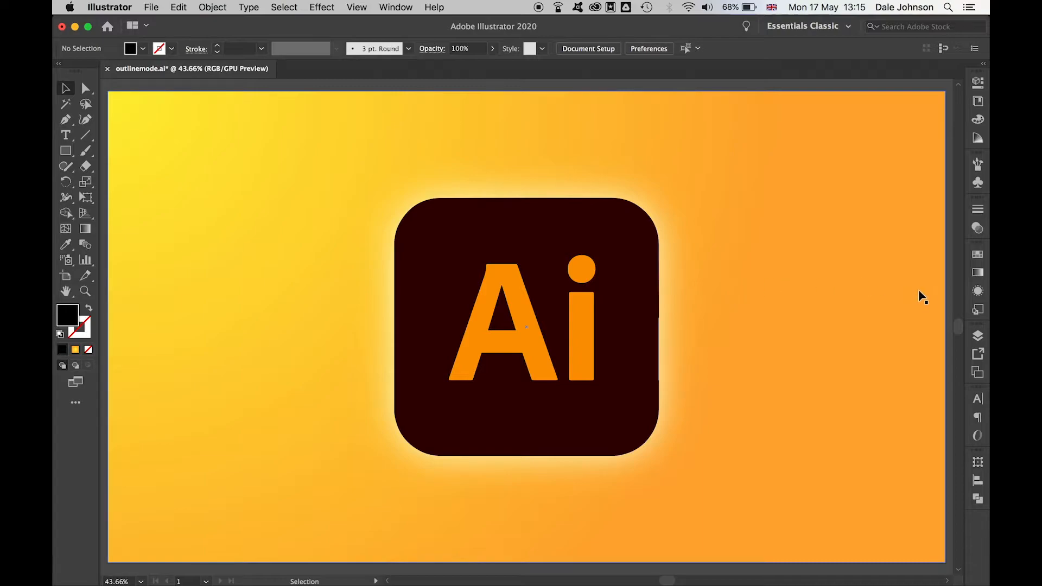
Reveal the 'OUTLINE MODE' heading and shortcut text beside the Ai logo
left_click(978, 335)
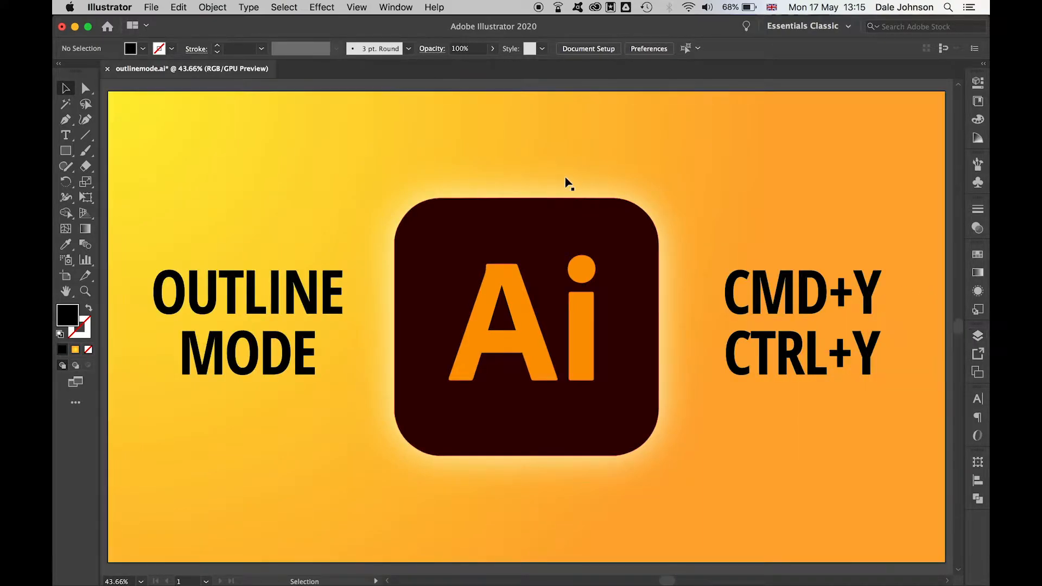
left_click(357, 7)
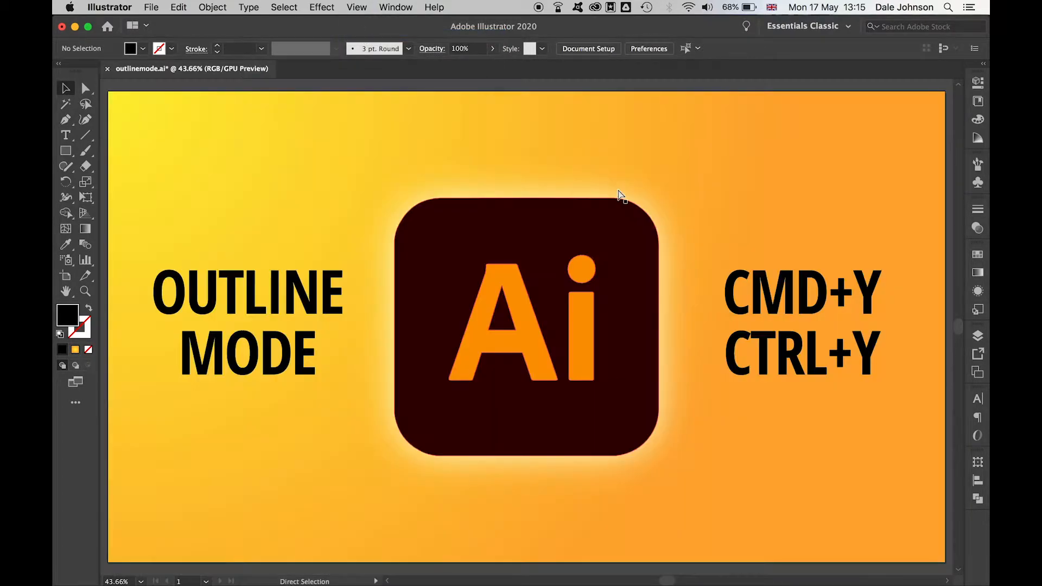
key("cmd+y")
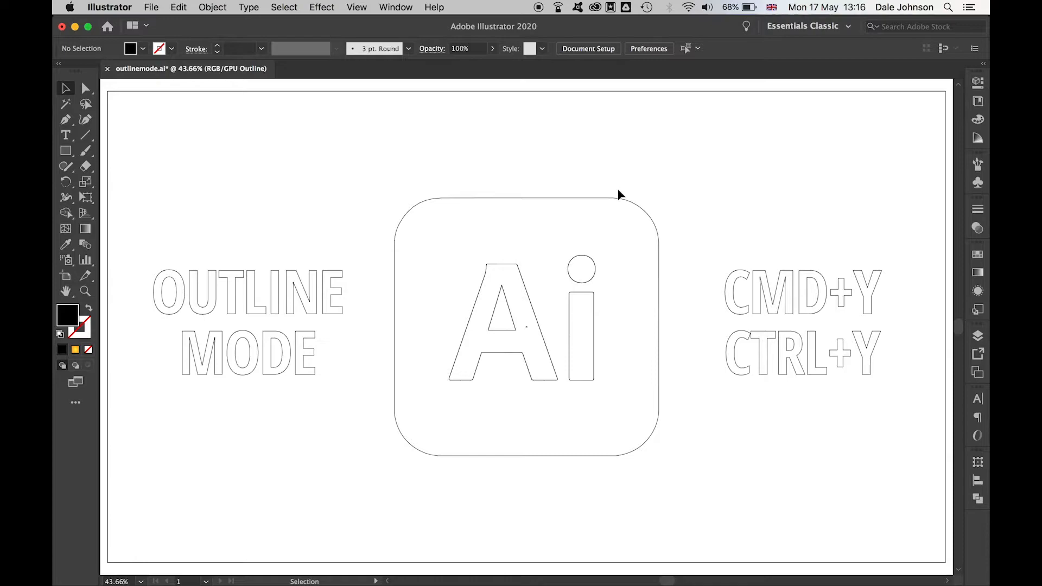
key("cmd+y")
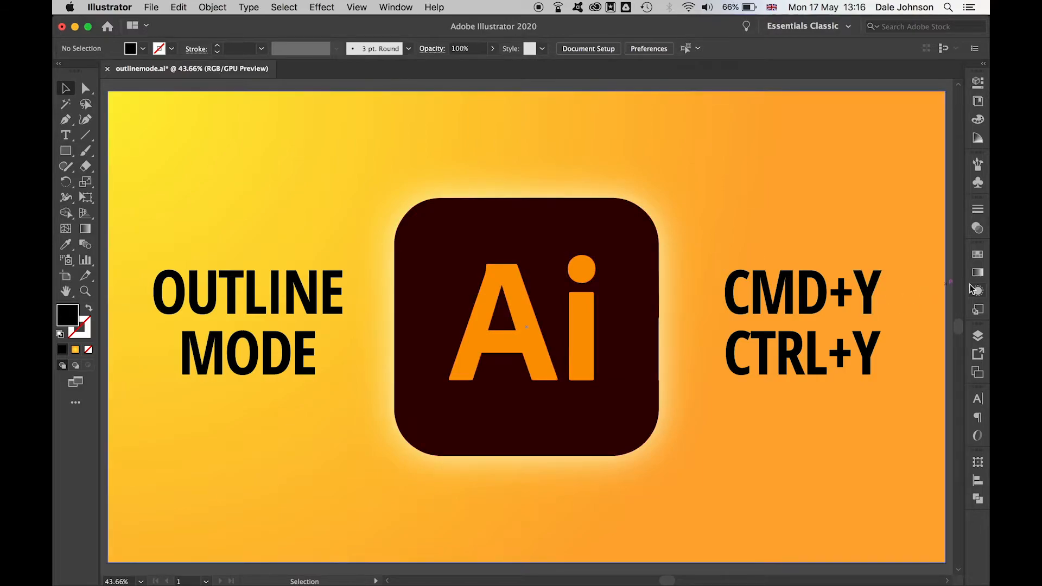
Select the text and bg layers, Cmd-click an eye icon, then toggle Outline mode with Cmd+Y
left_click(978, 336)
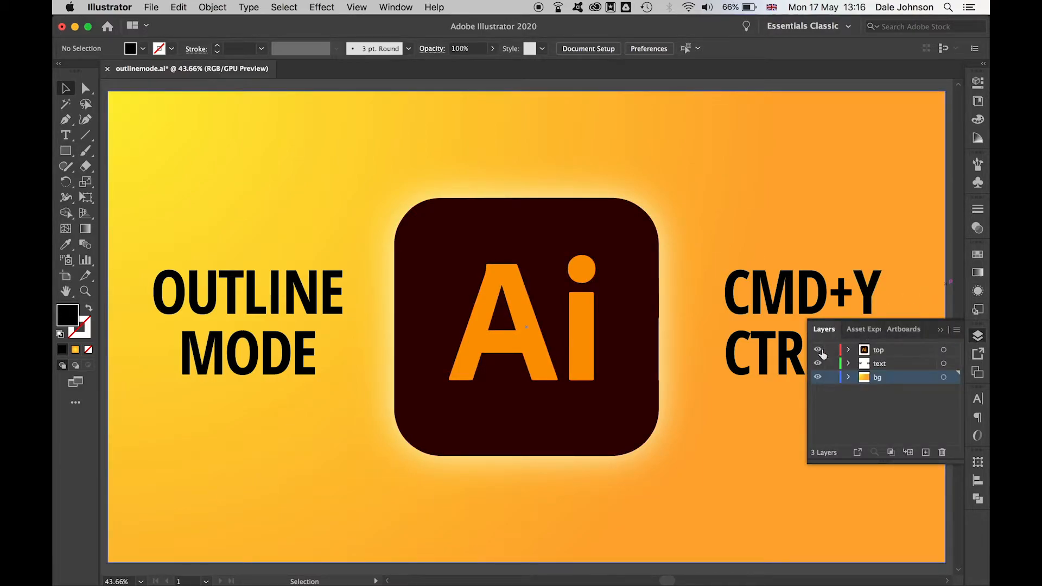
left_click(880, 364)
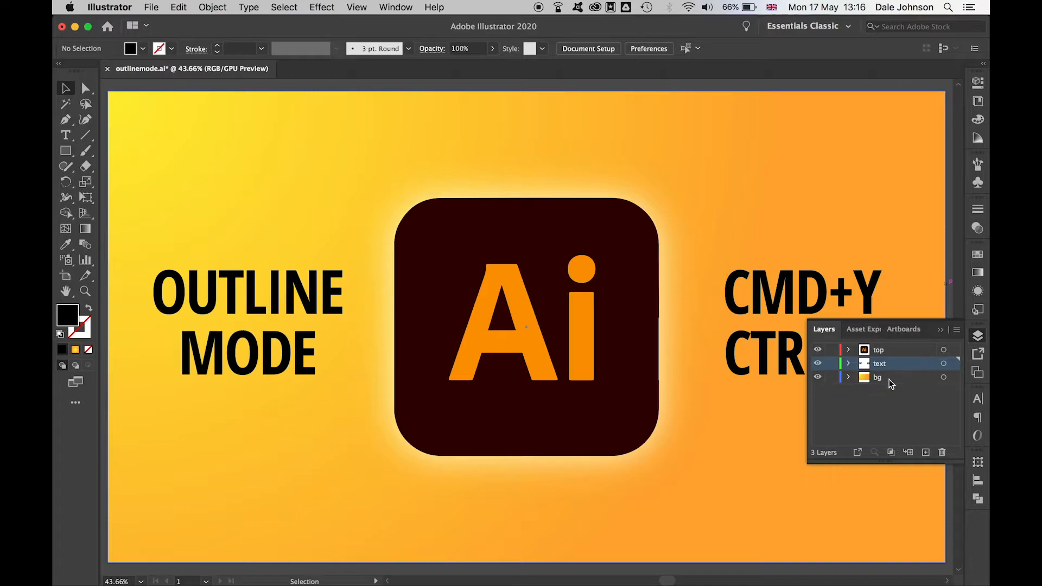
left_click(877, 377)
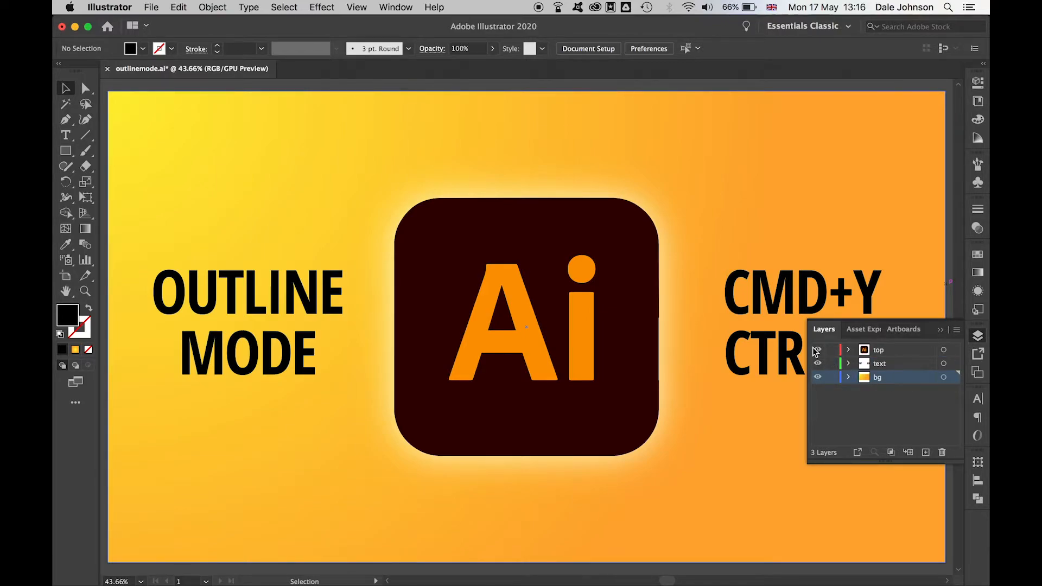
mouse_move(817, 352)
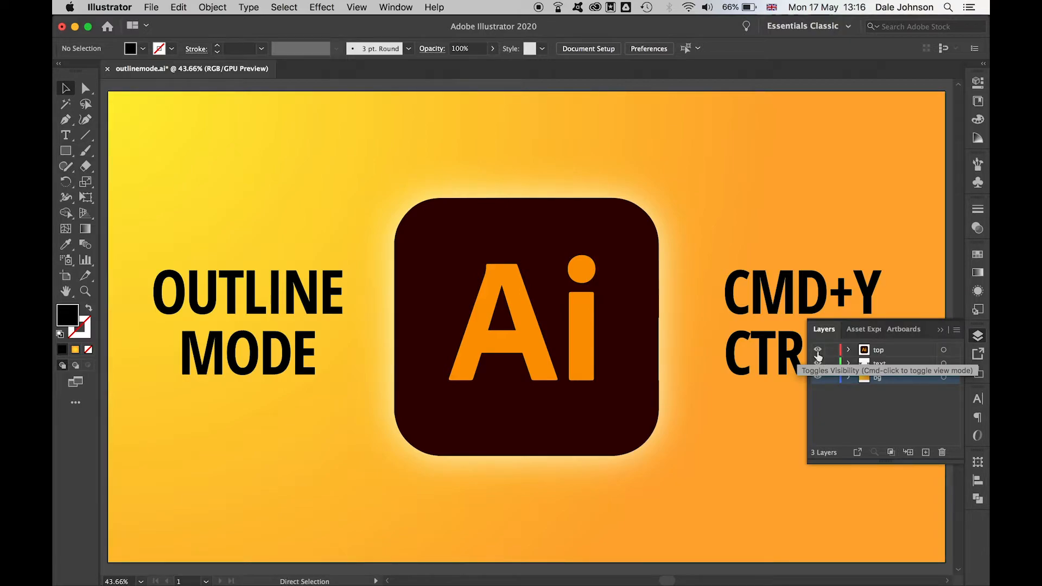
left_click(818, 350)
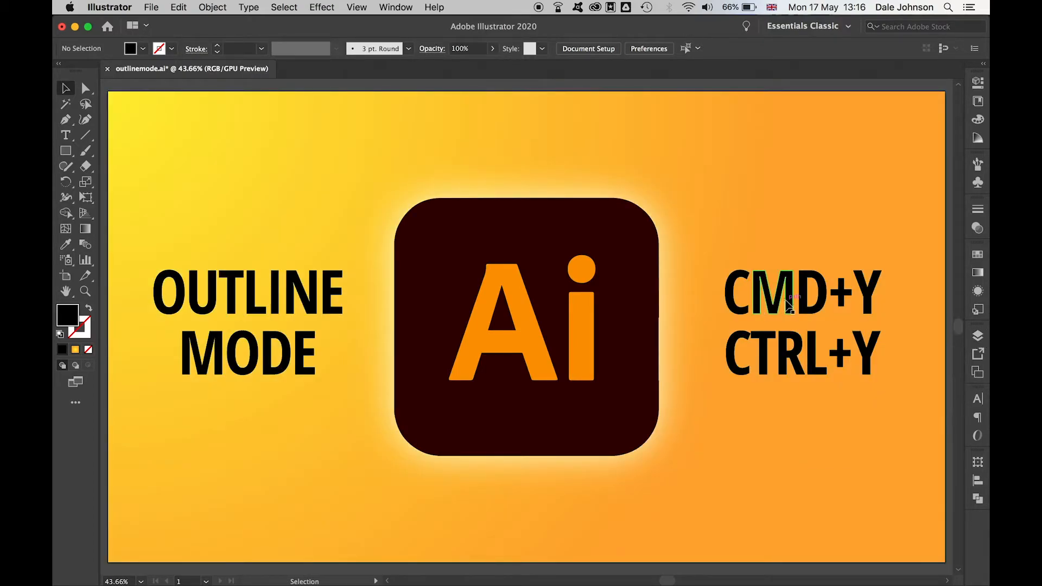
key("cmd+y")
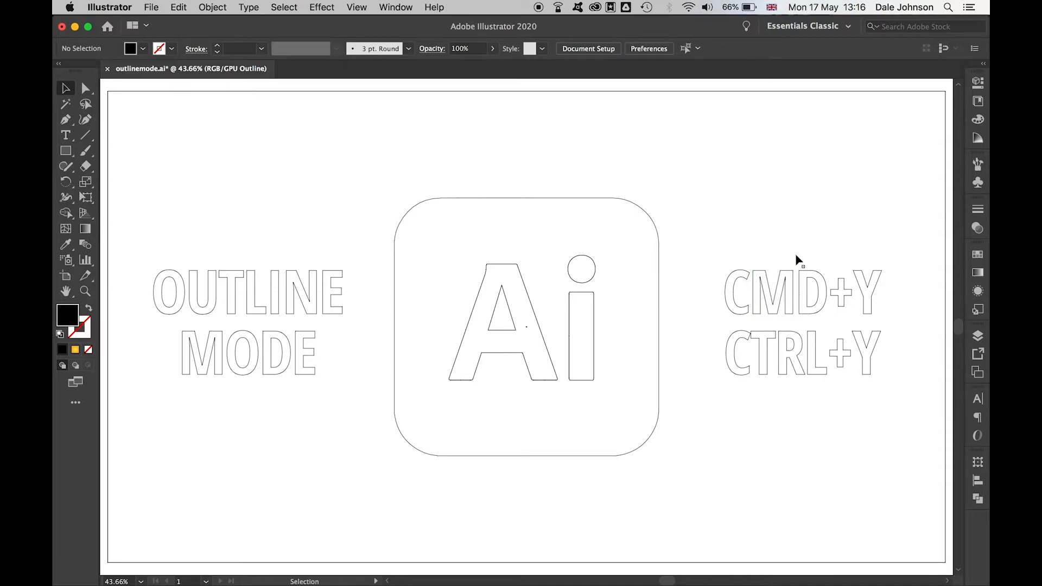